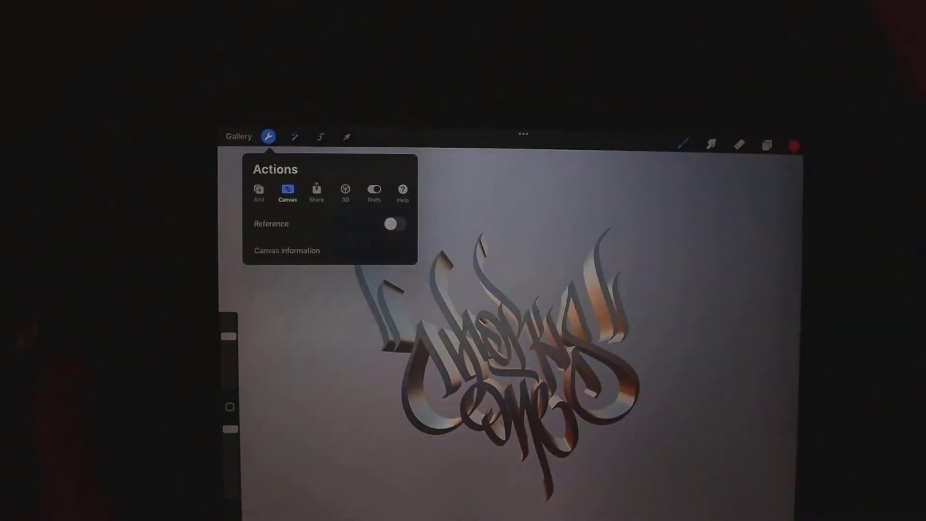
Show the Share Model export options (OBJ, USDZ) in the Actions menu for the painted 3D tag
click(345, 191)
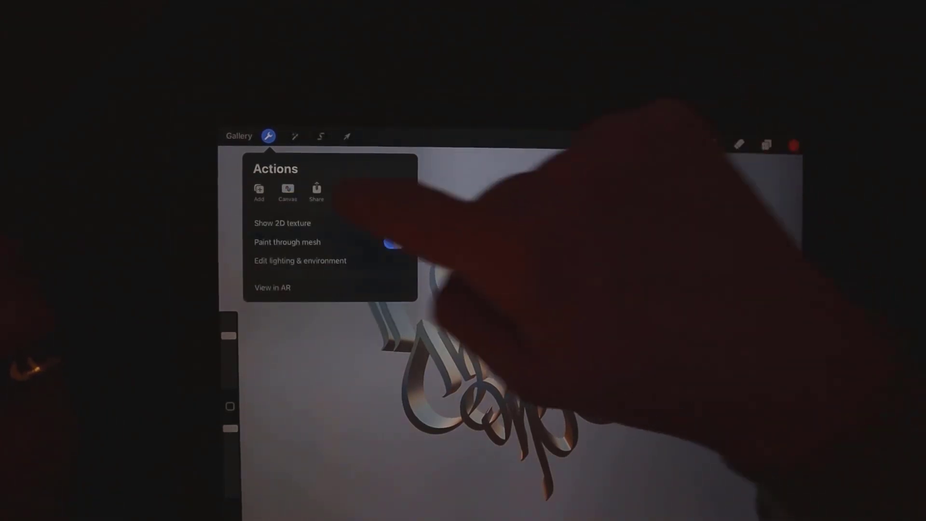
click(316, 191)
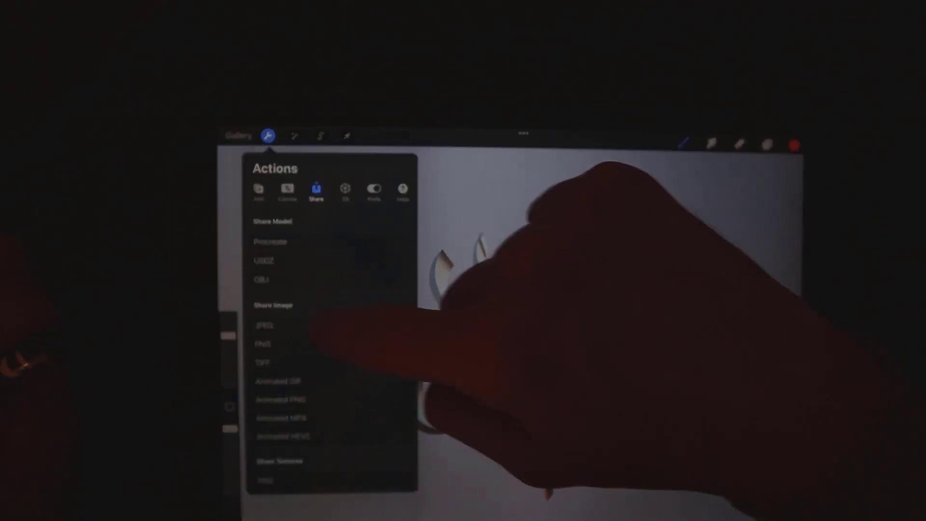
click(275, 381)
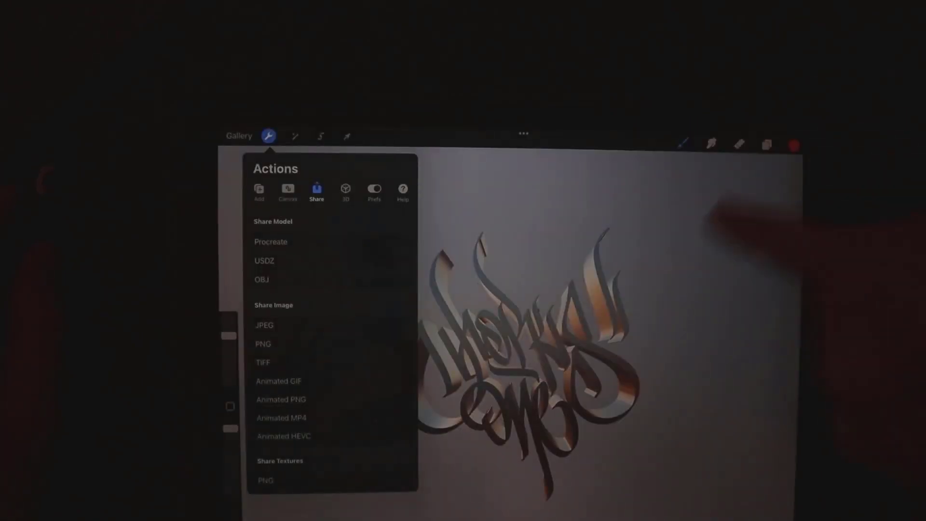
click(239, 136)
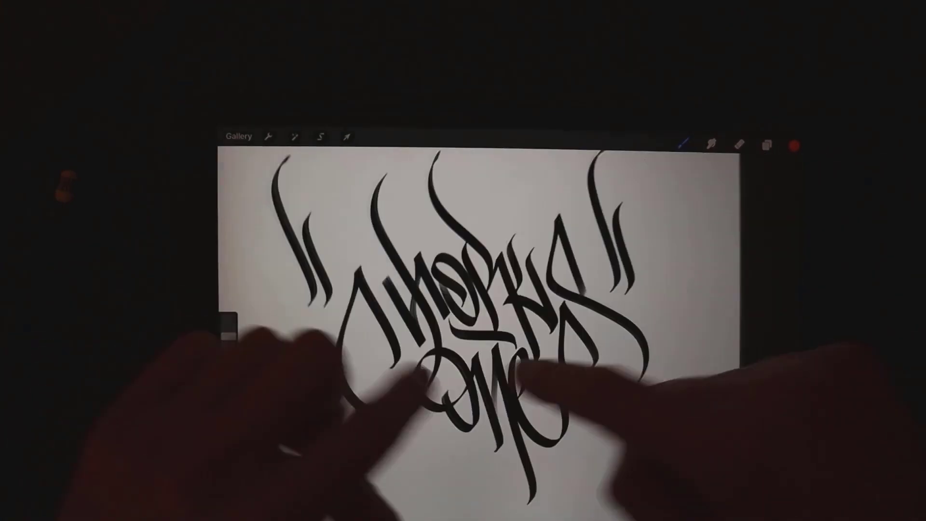
Inspect the Layer 3 entries of the flat black tag artwork in the Layers panel
click(767, 144)
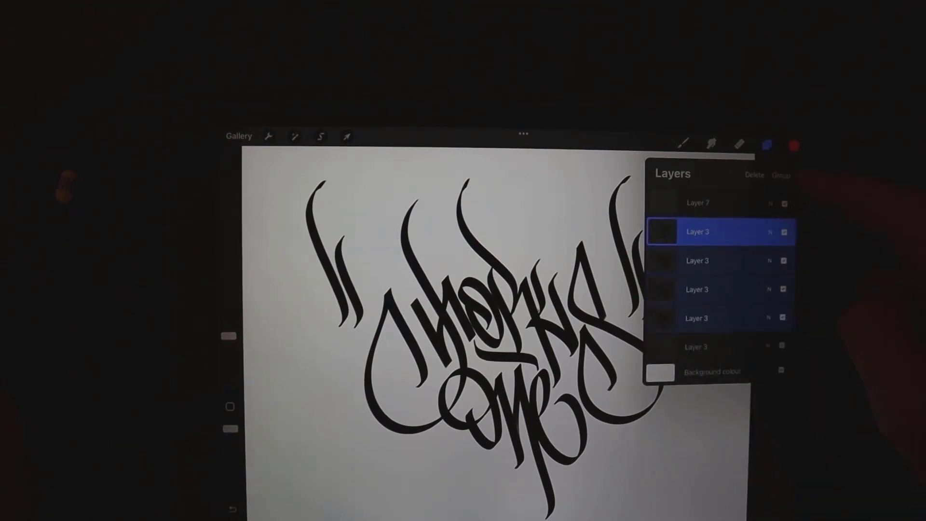
click(716, 231)
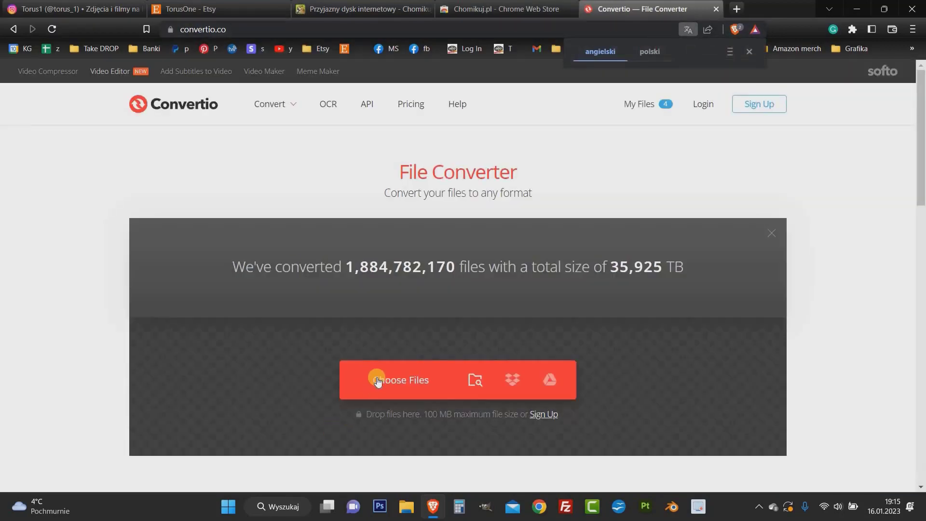
Upload NEW.png and convert it to Vector > SVG format
click(377, 380)
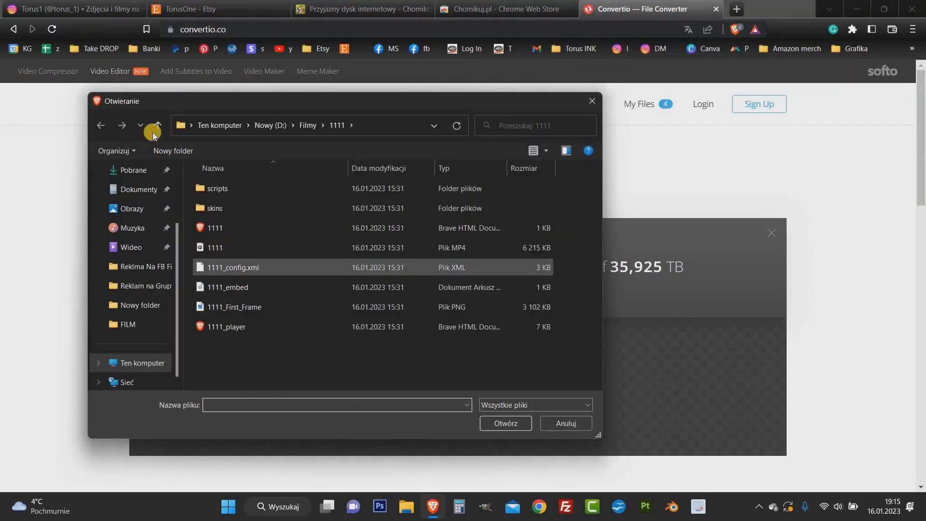
click(155, 124)
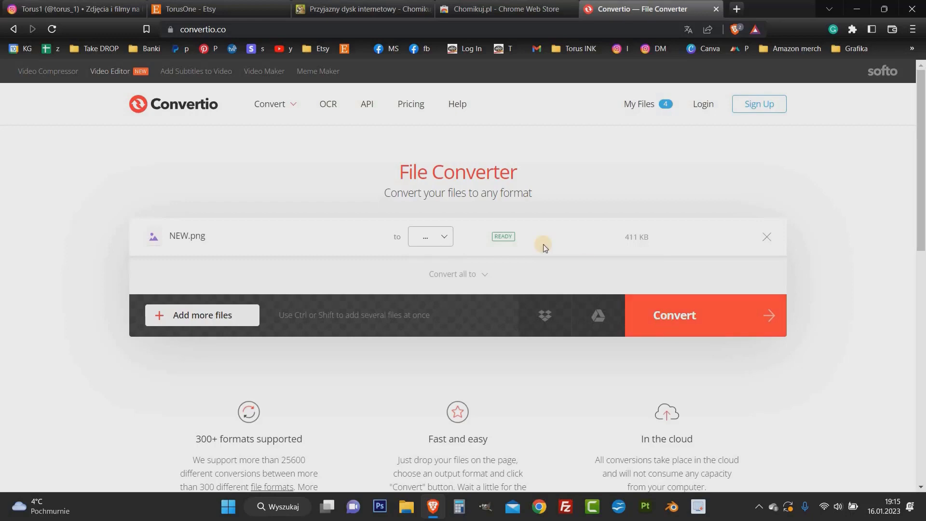
mouse_move(437, 319)
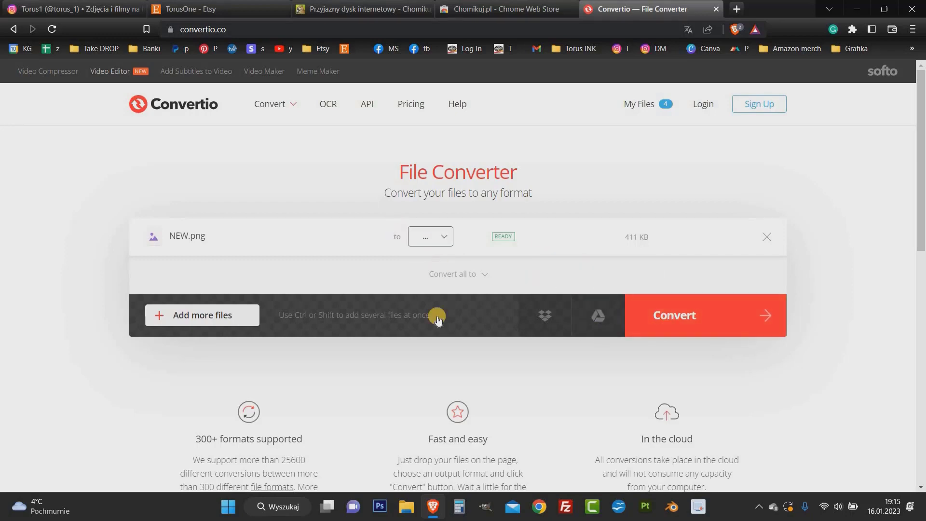
click(430, 236)
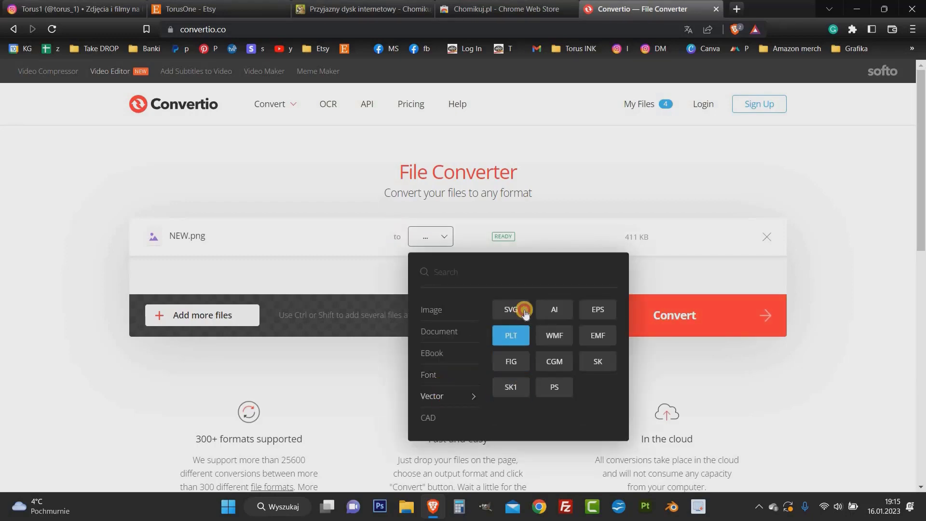
click(511, 309)
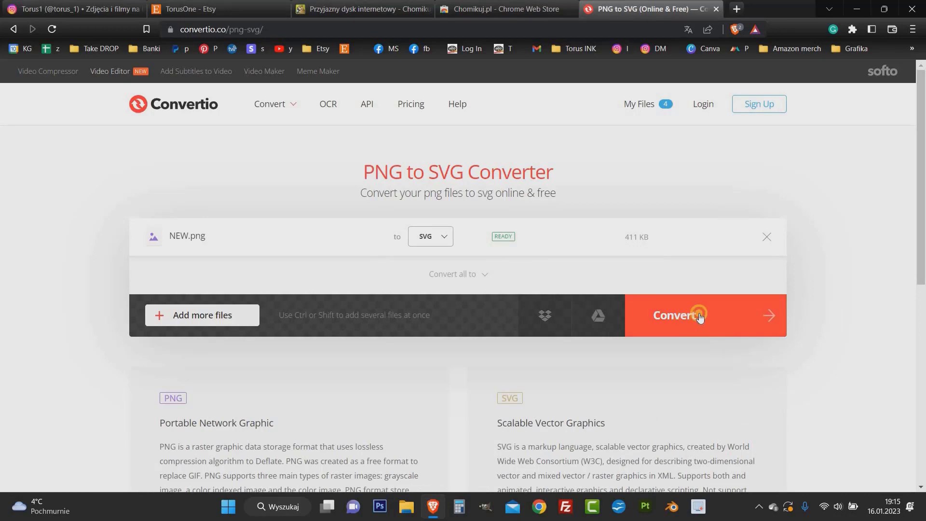
click(700, 315)
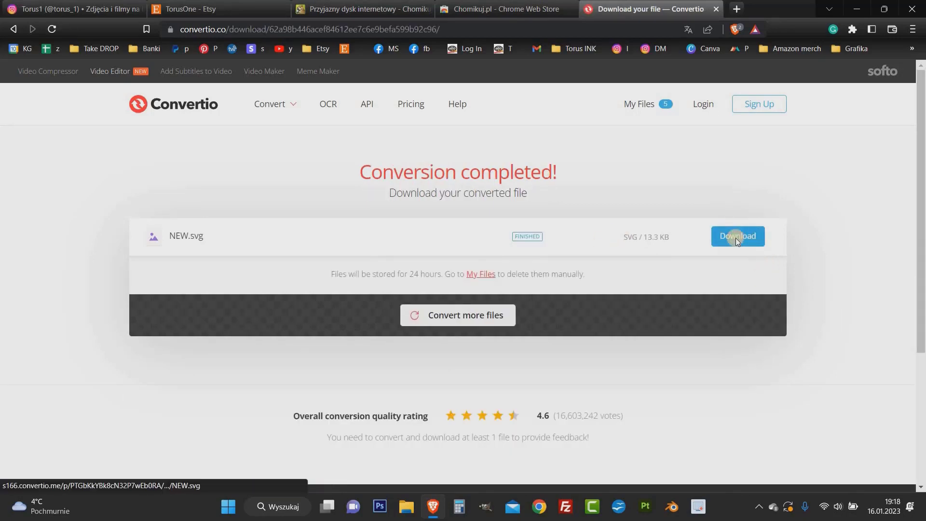
Download the converted NEW.svg and save it into the Pulpit folder
click(738, 236)
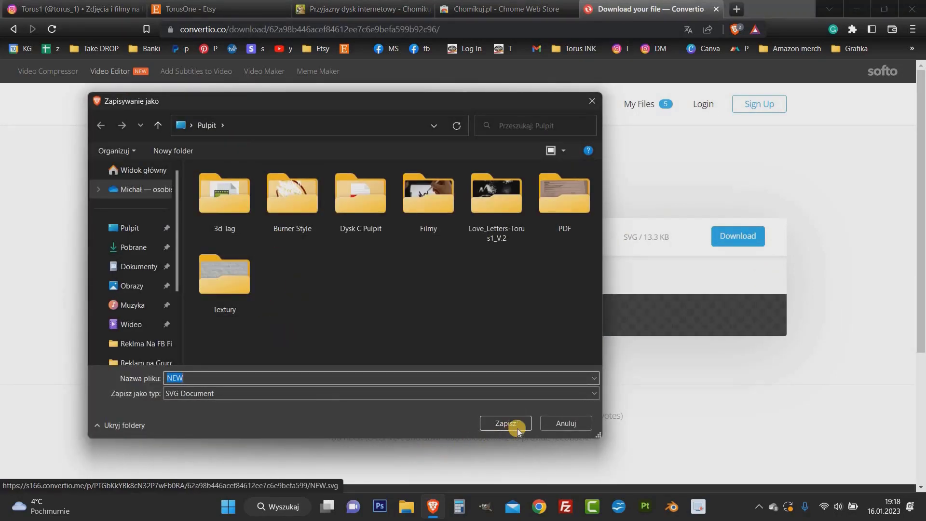
click(505, 424)
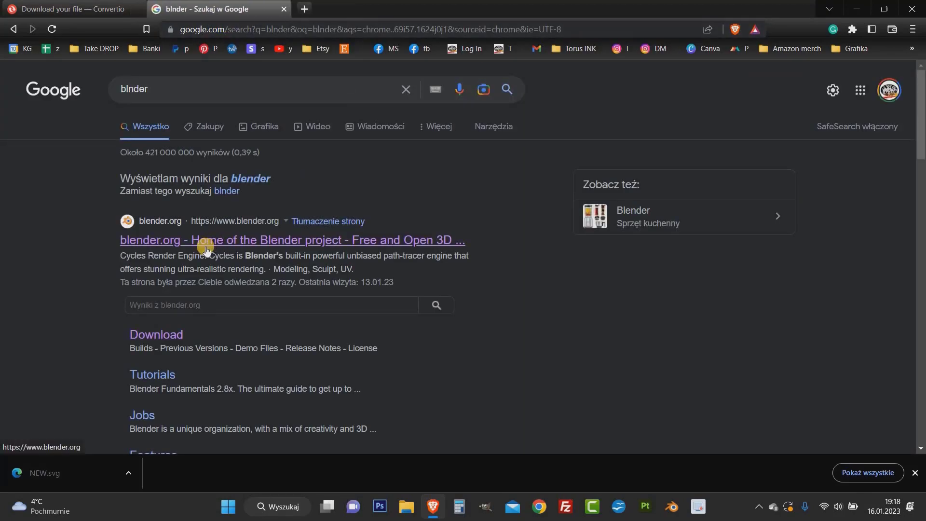
Get the Blender 3.4.1 installer from blender.org's download page and launch Blender
click(207, 240)
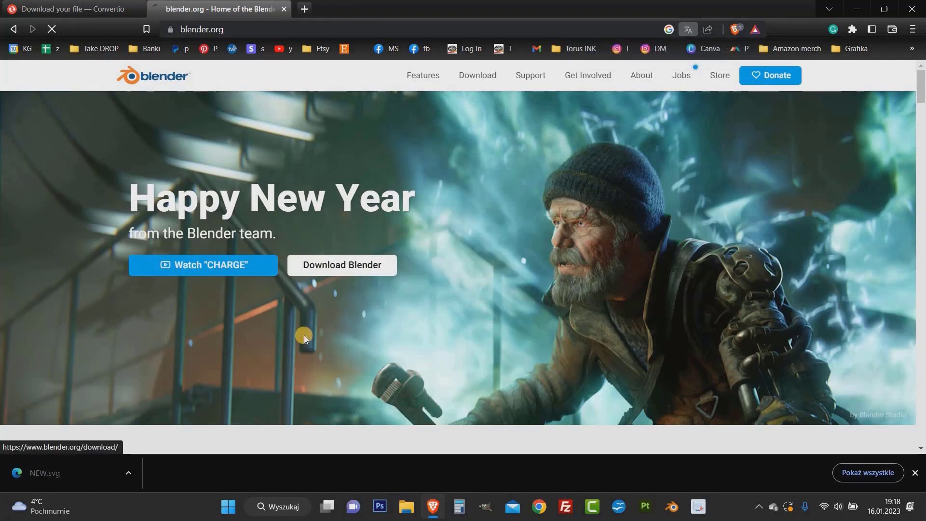
click(342, 265)
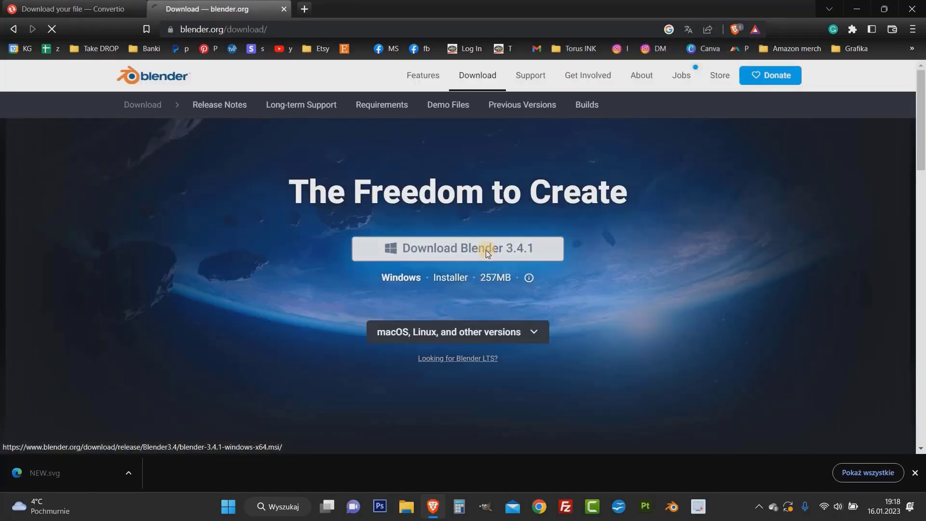
click(458, 249)
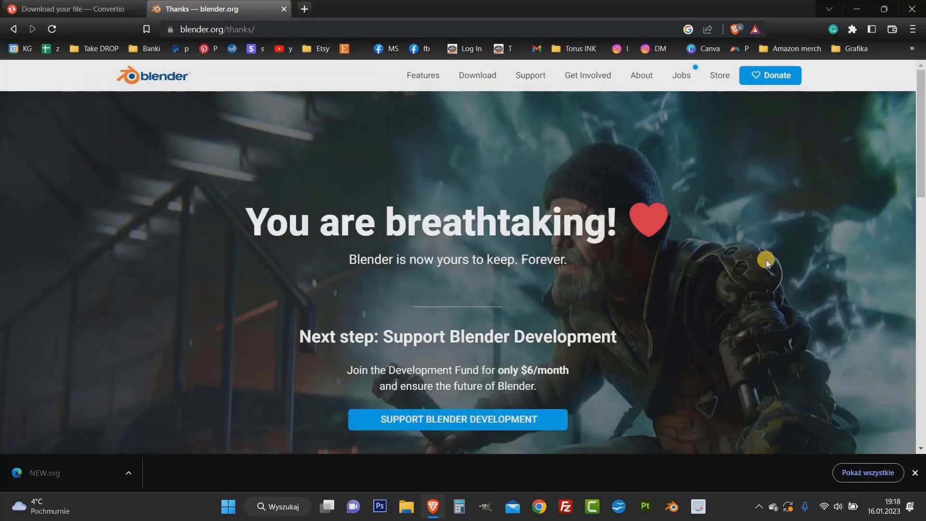
mouse_move(674, 507)
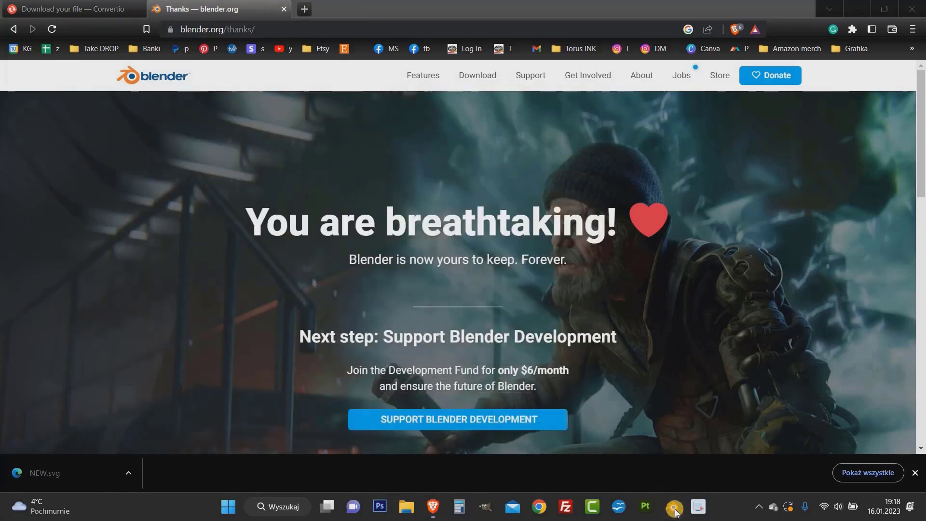
click(676, 506)
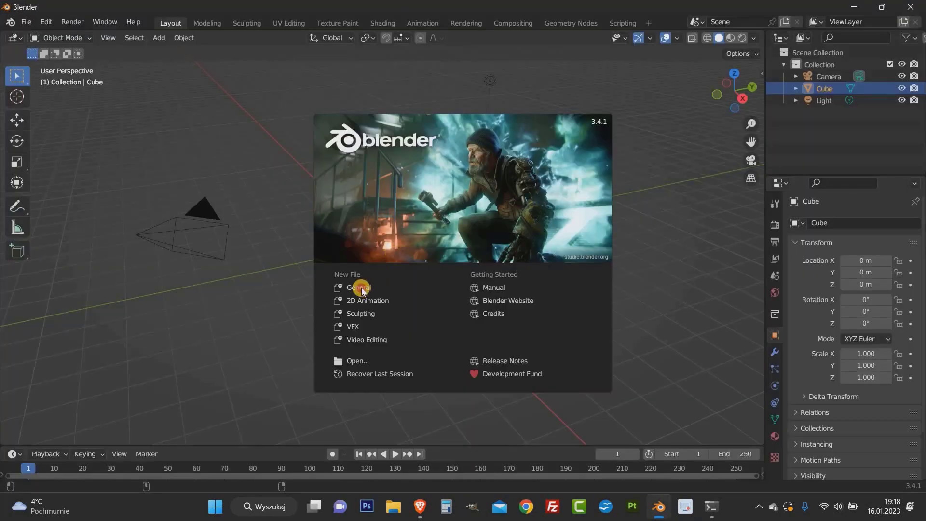
Delete the default cube via its context menu, leaving only the camera and light
right_click(398, 207)
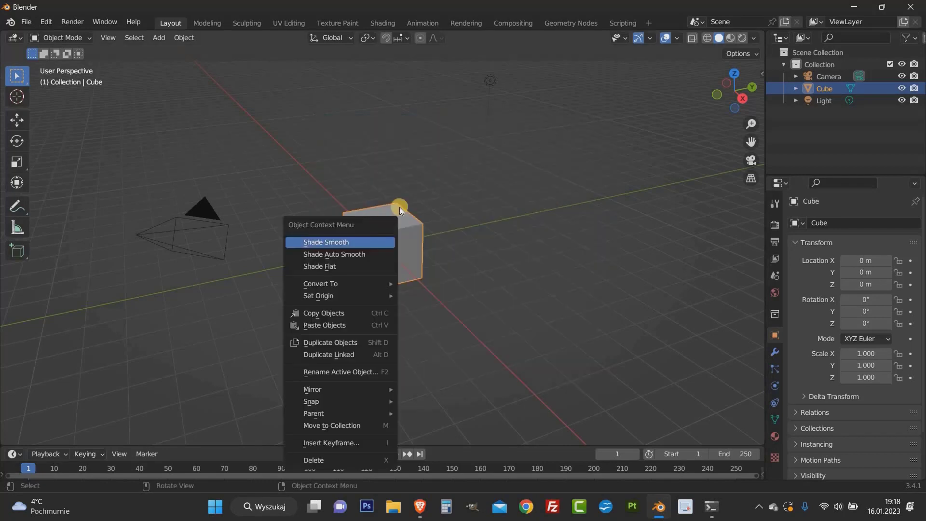
mouse_move(344, 453)
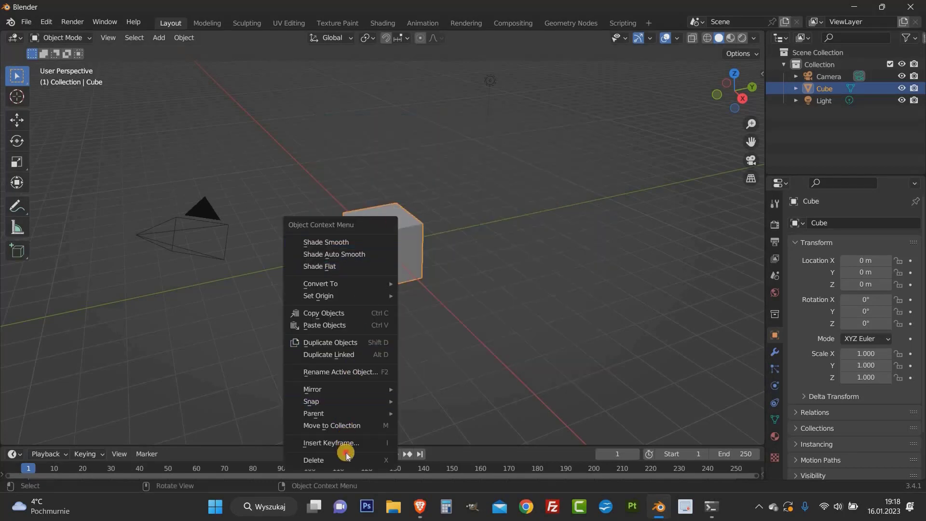
click(313, 460)
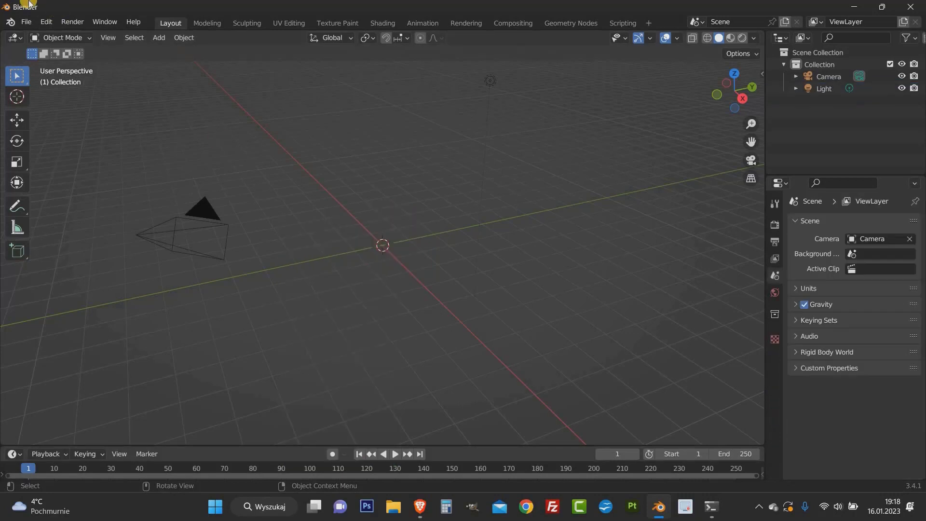
click(26, 22)
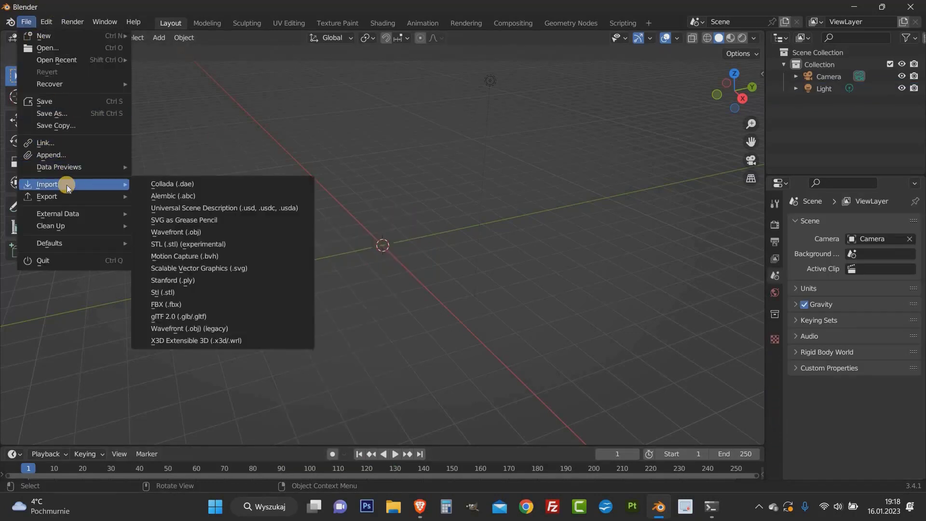
mouse_move(168, 262)
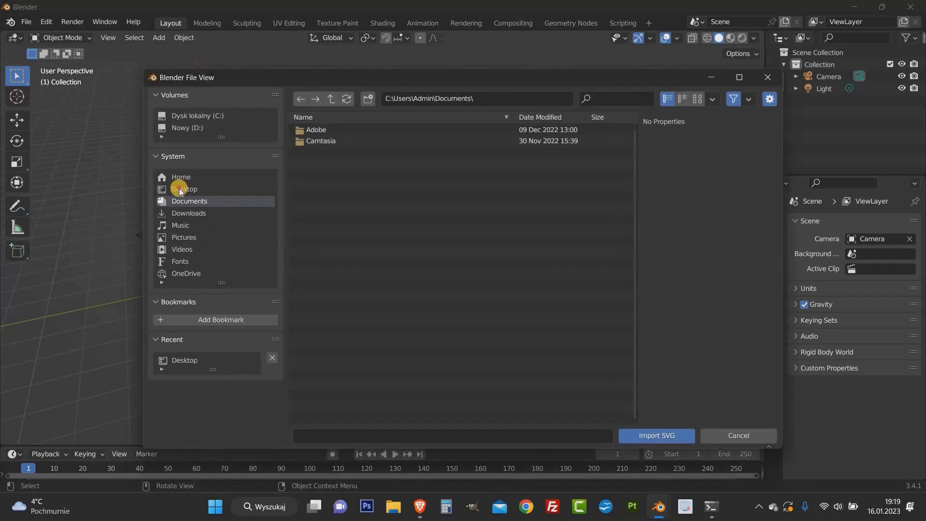
Import NEW.svg from the Desktop as curves and switch to top view
click(185, 189)
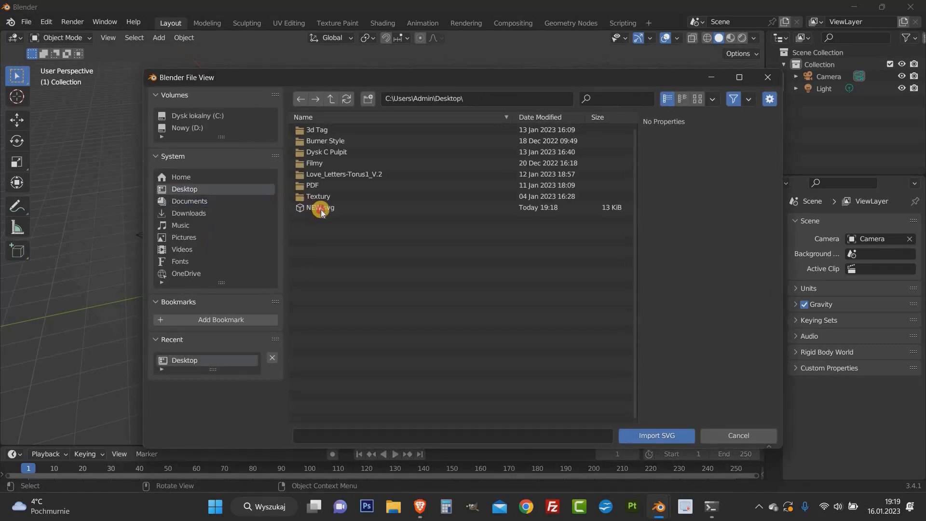
click(656, 436)
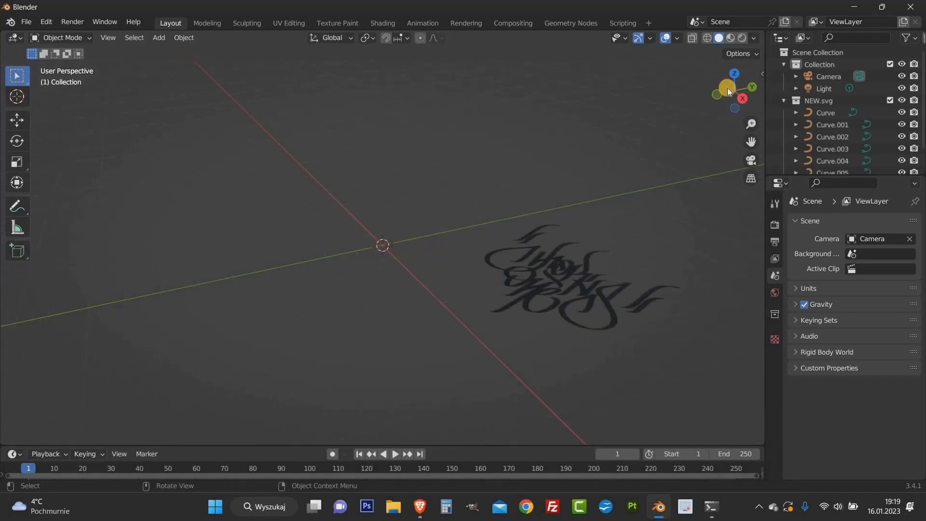
click(734, 73)
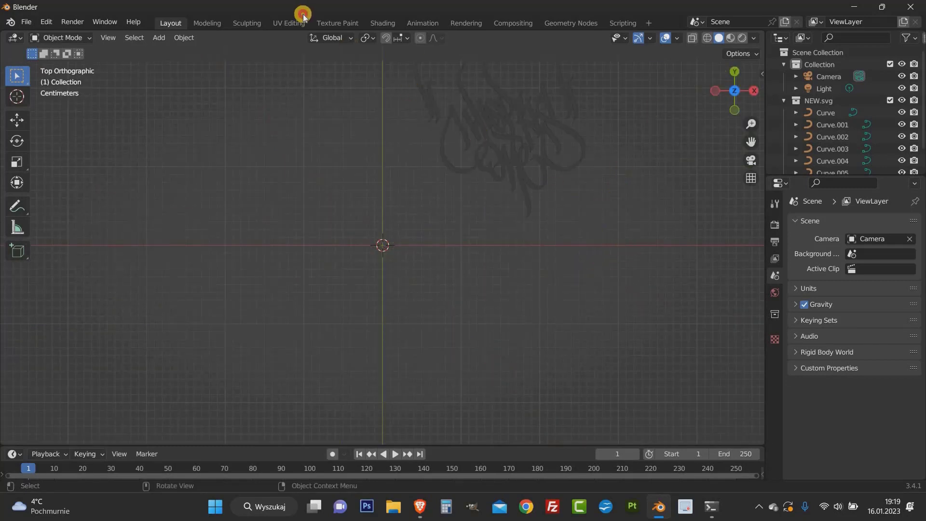
Select all imported tag curves and join them into the single object Curve.004
key(a)
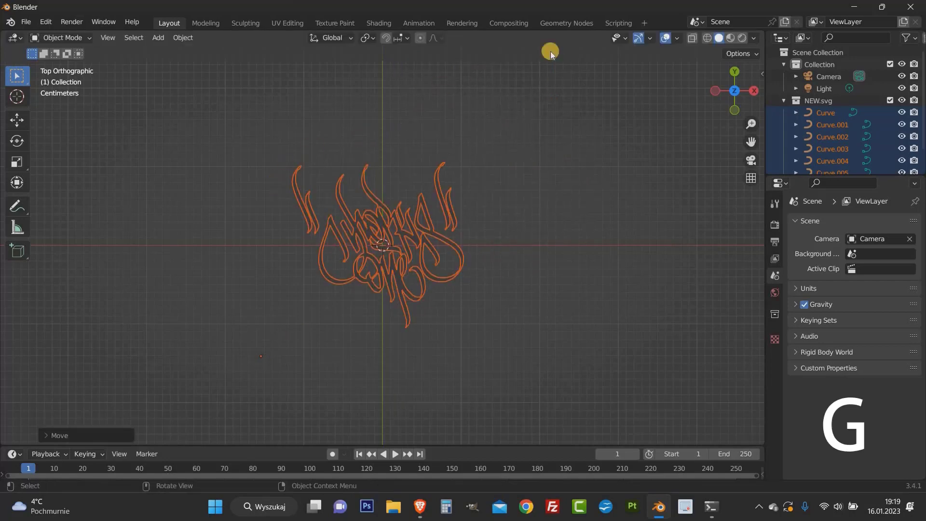
drag(549, 52, 301, 213)
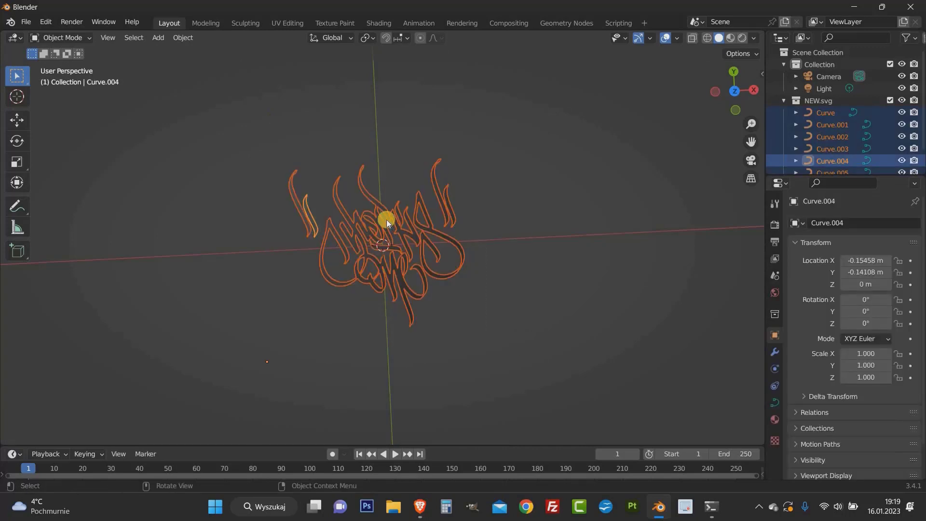
right_click(384, 221)
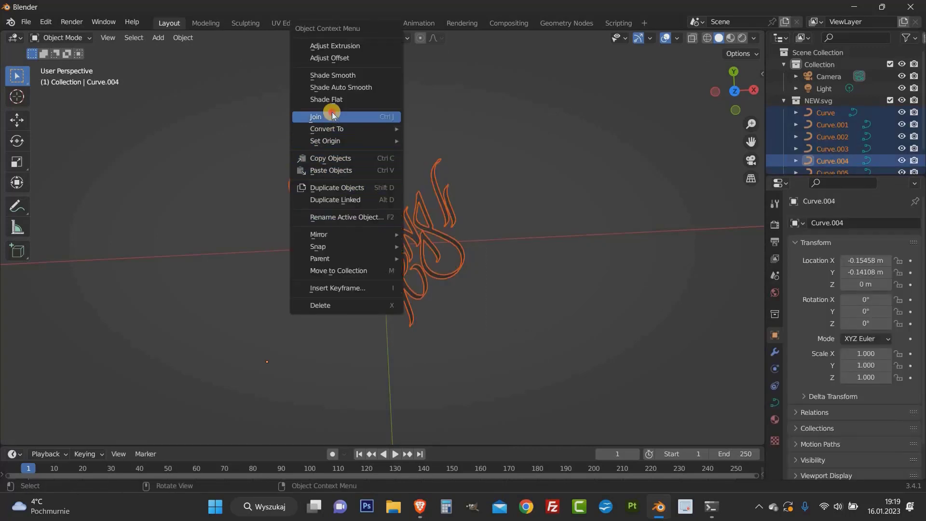
click(315, 117)
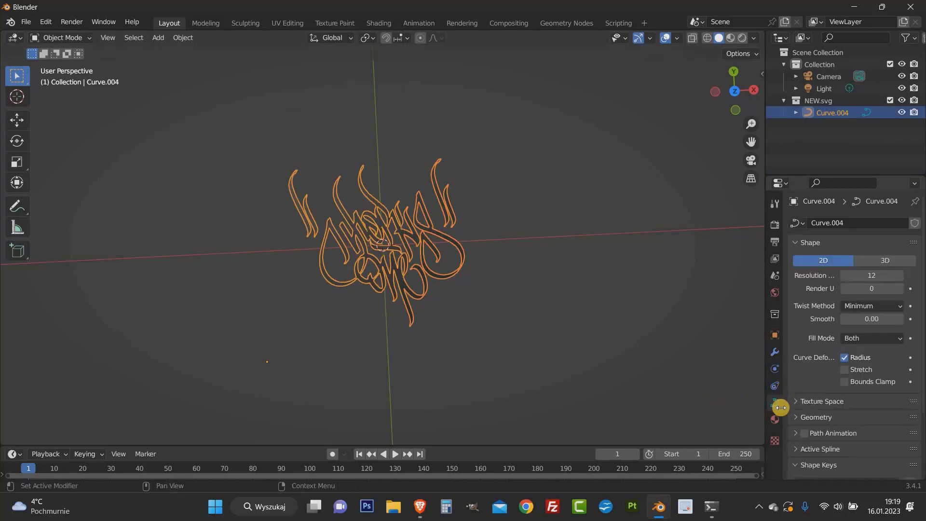
click(815, 417)
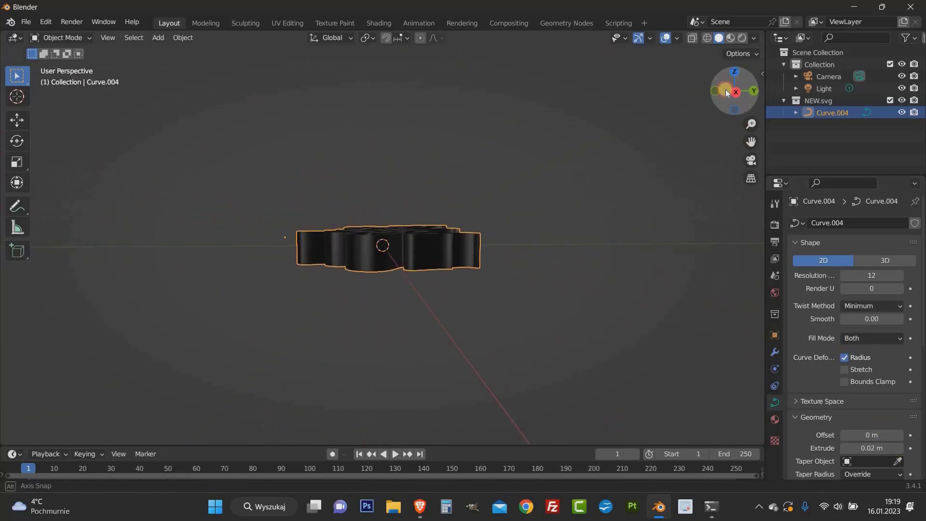
Rotate the extruded tag 90° on X from front view so it stands upright
key(r)
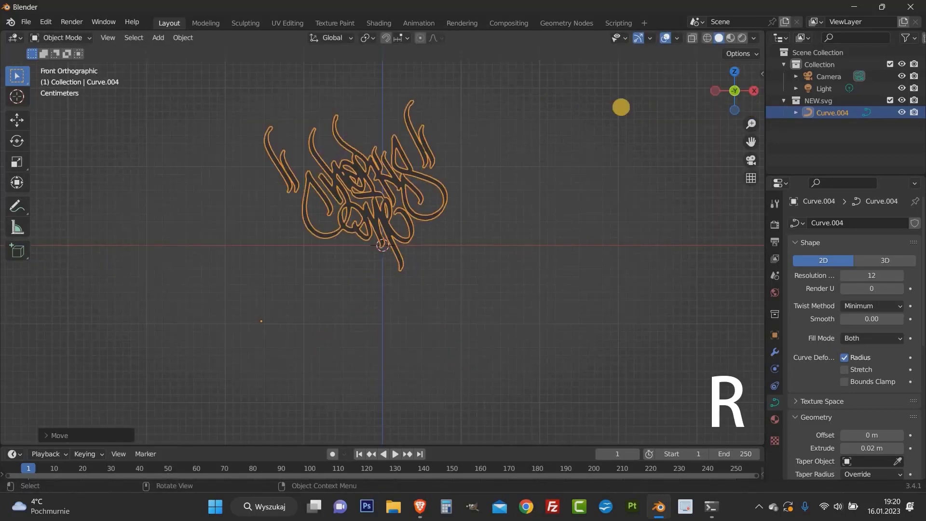
key(r)
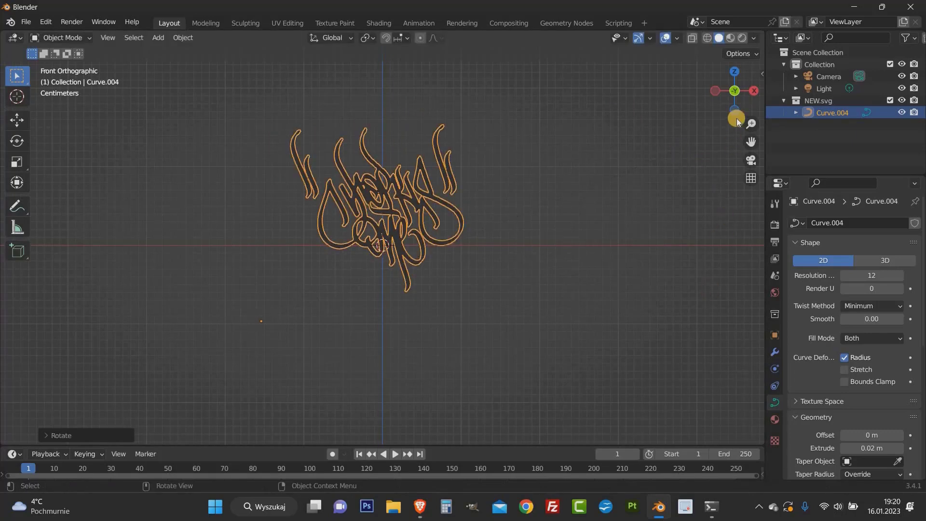
click(287, 23)
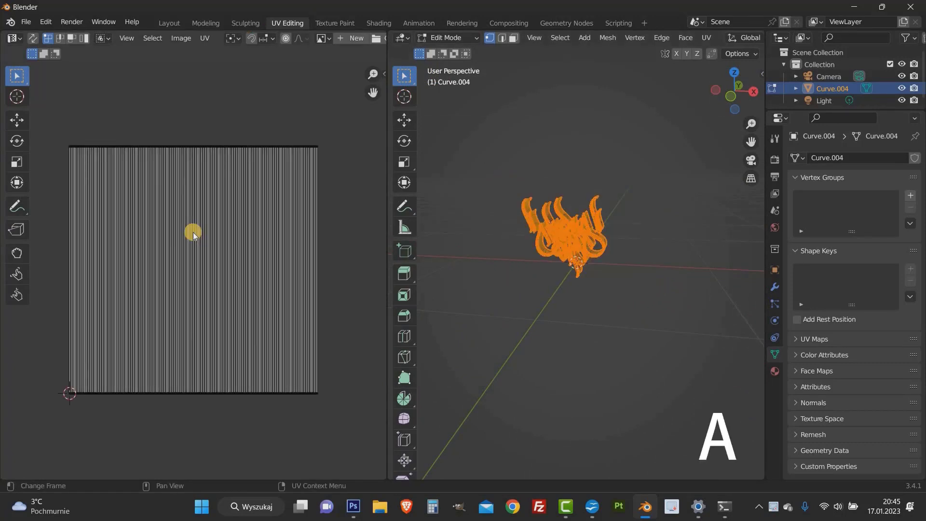
Select every face of Curve.004 and unwrap its UVs into separate letterform islands
key(a)
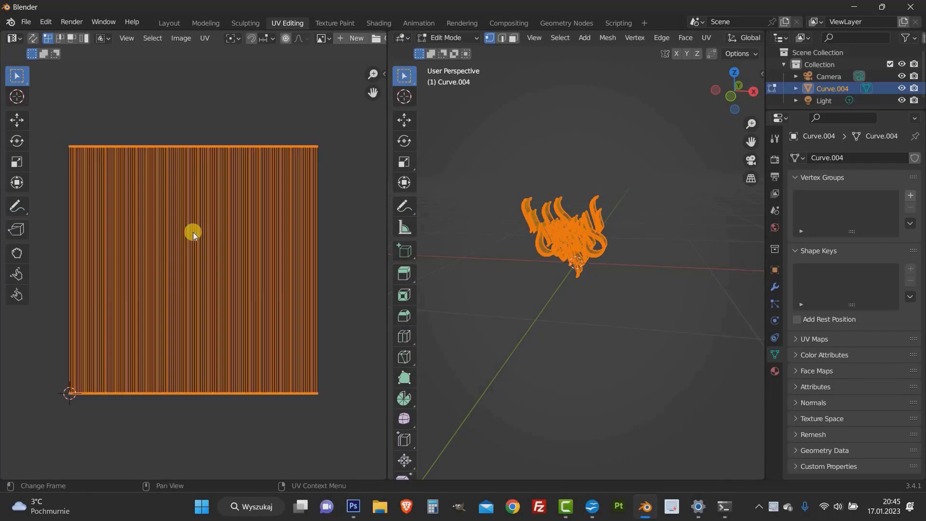
right_click(193, 235)
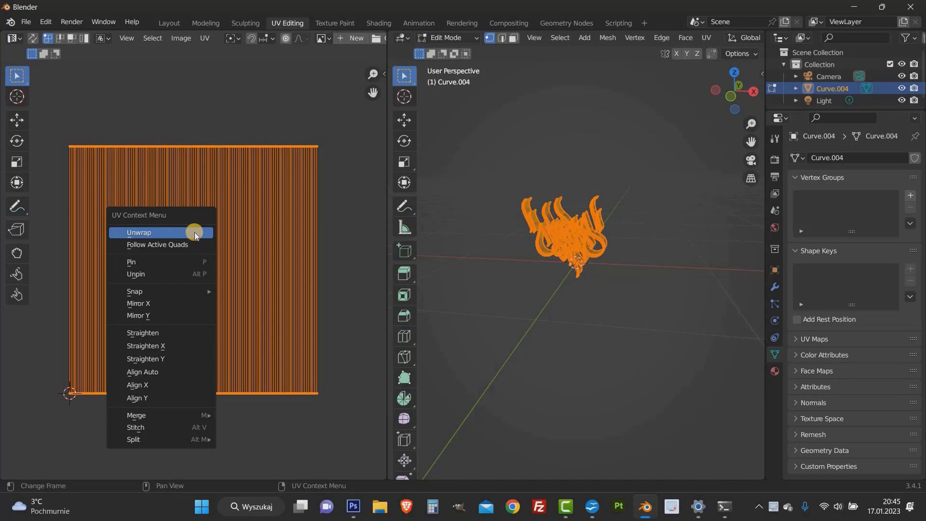
click(139, 233)
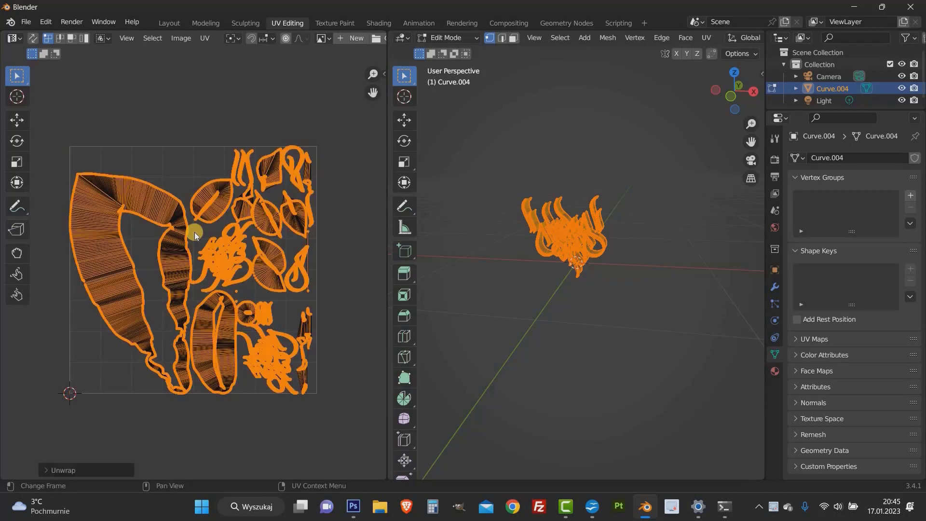
mouse_move(189, 12)
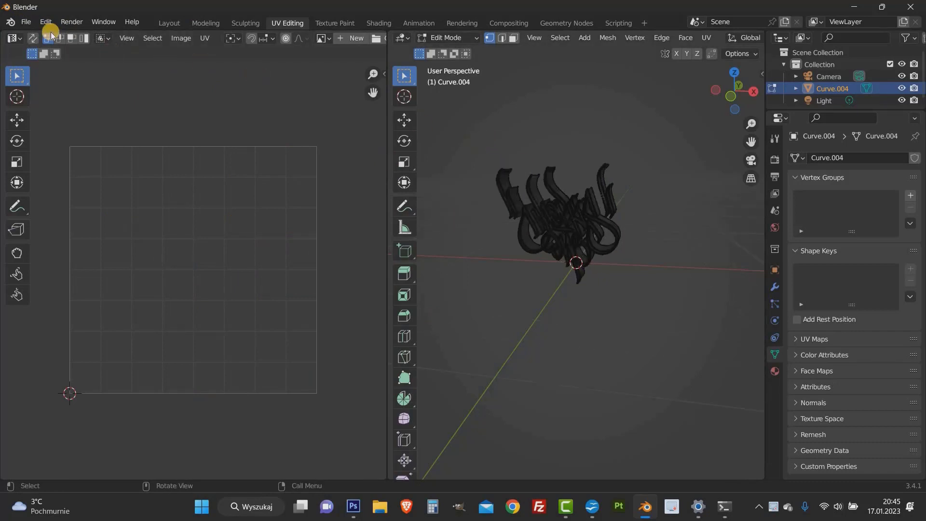
Export the model as Wavefront (.obj) legacy with the file name Torusone
click(26, 21)
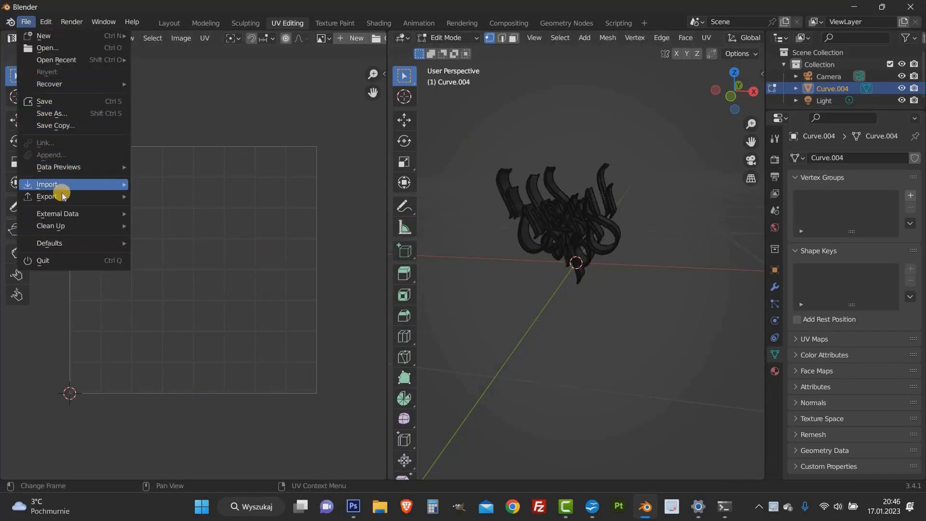
click(46, 196)
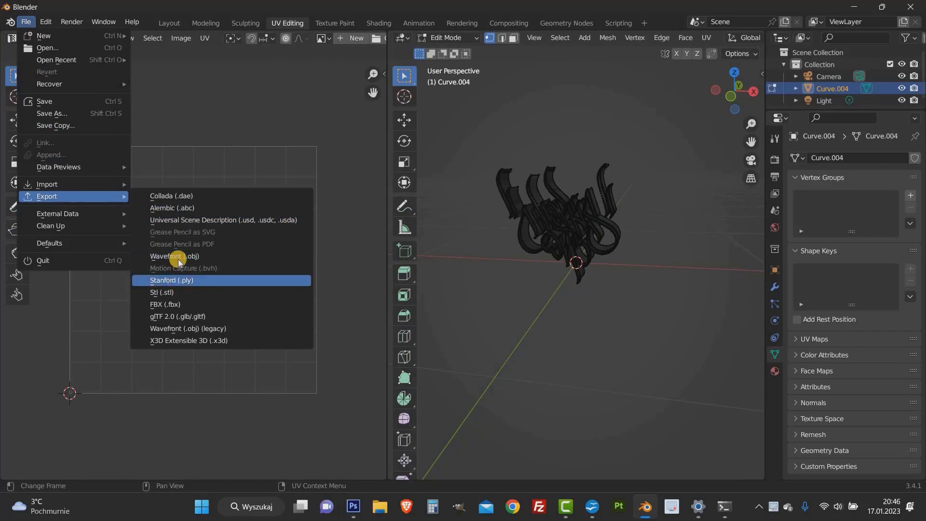
mouse_move(186, 320)
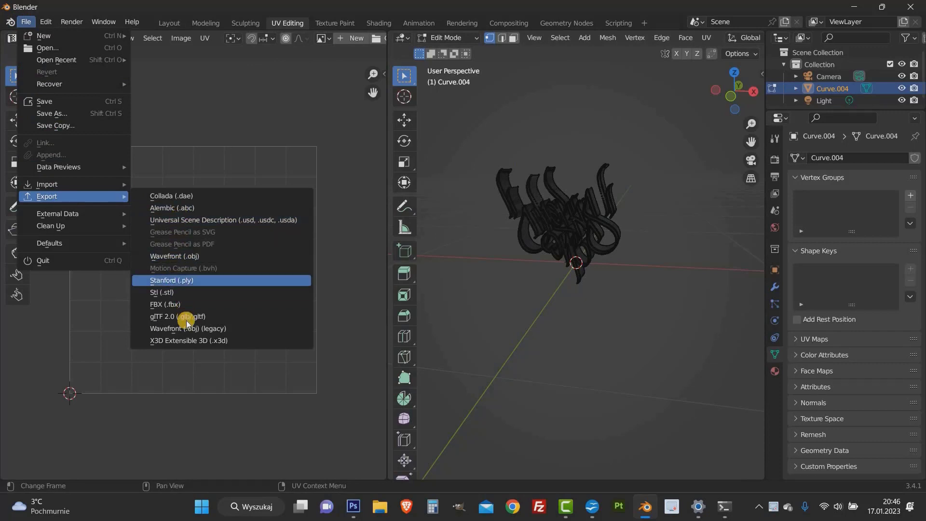
mouse_move(188, 332)
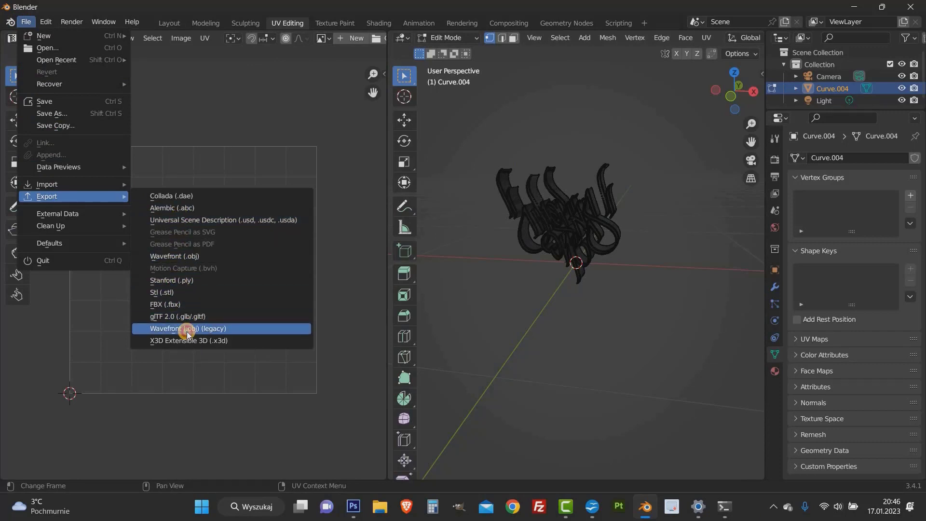
click(188, 329)
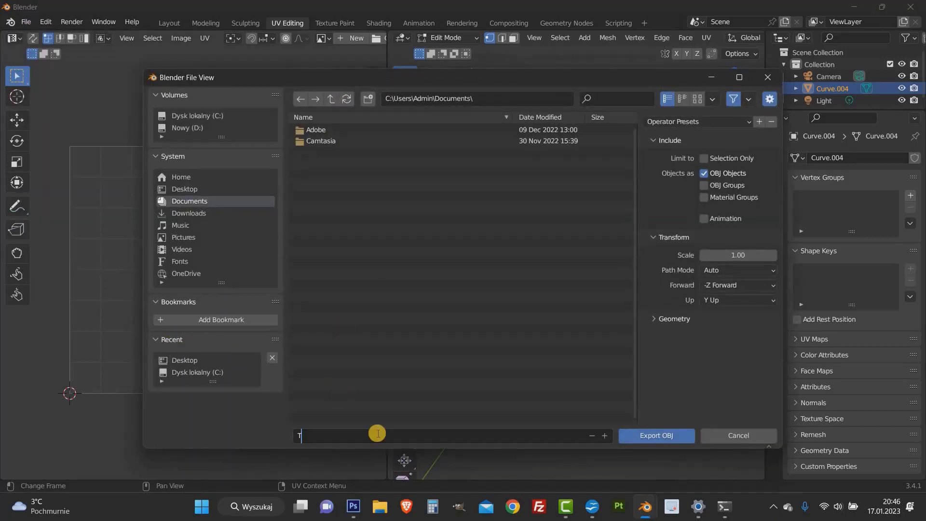
text(orusone)
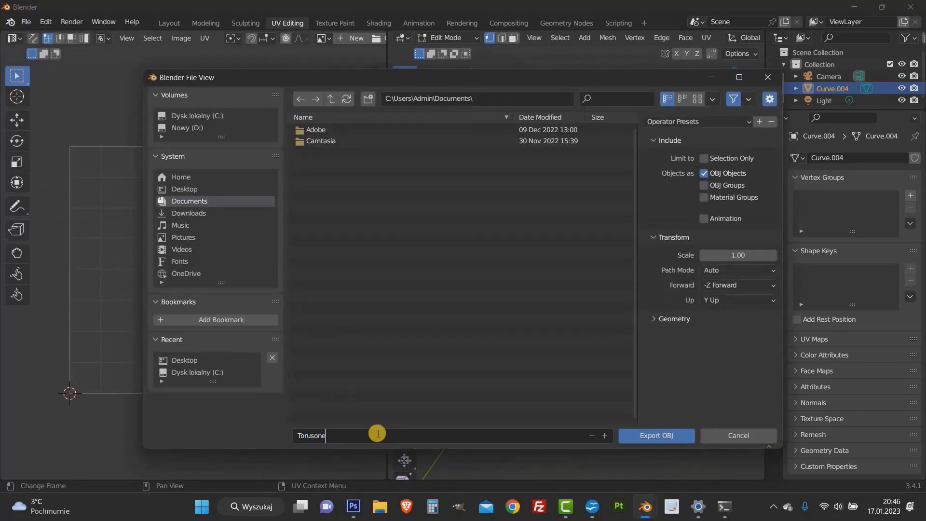
click(657, 436)
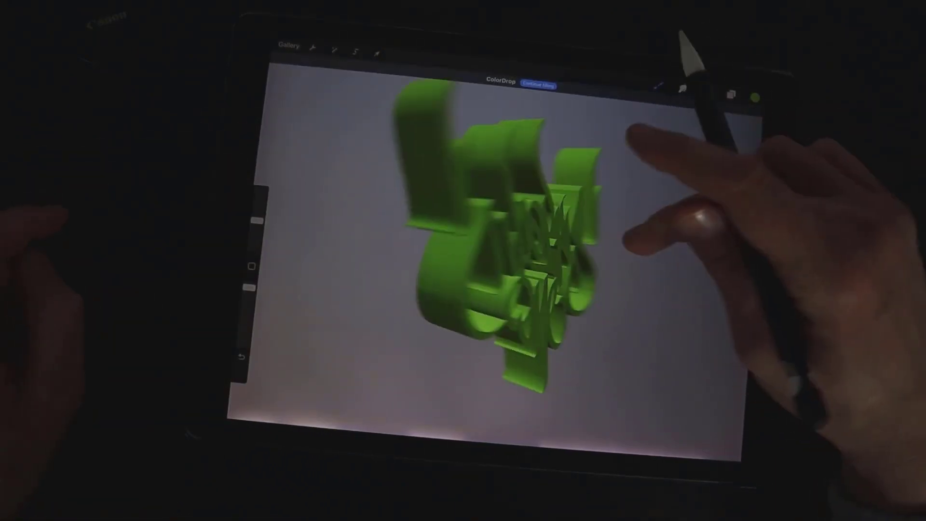
Show the Colours panel beside the green-filled tag, ready to pick the next paint colour
click(753, 94)
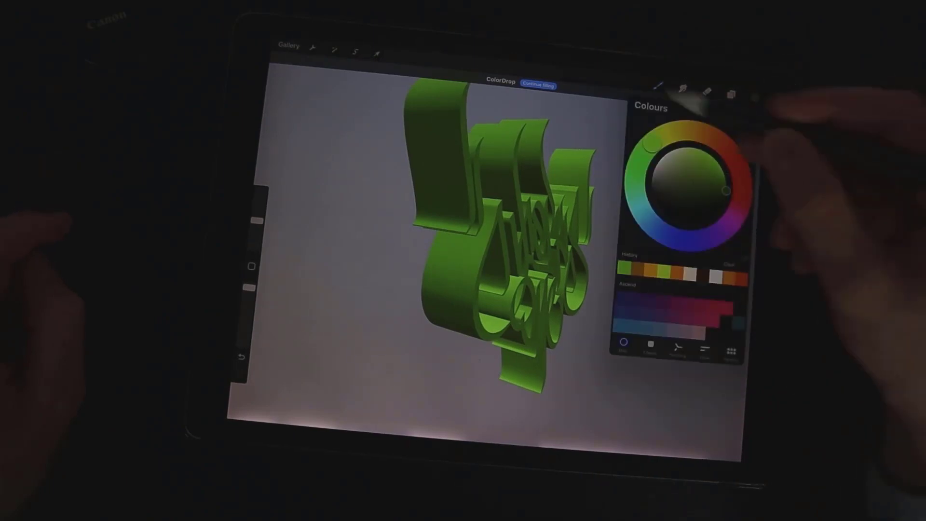